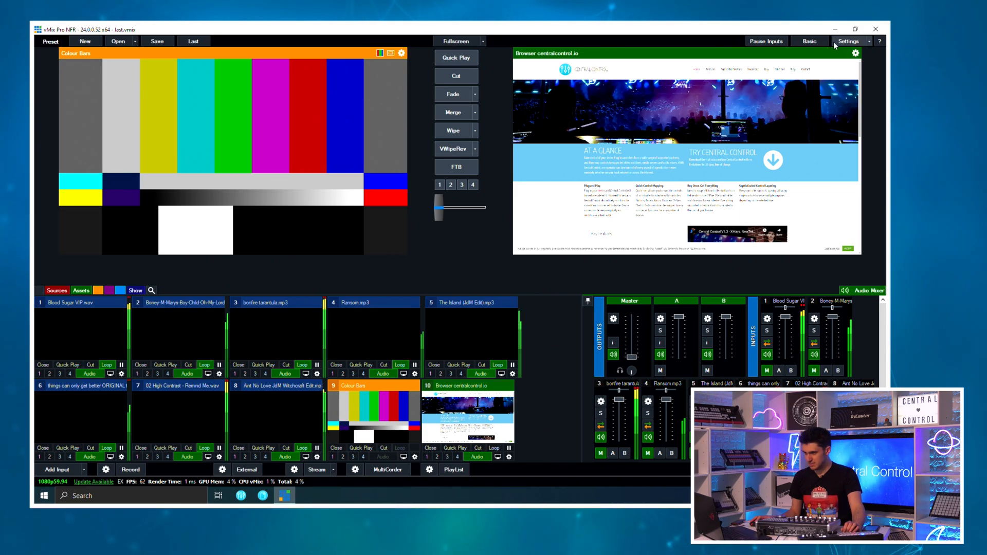
Step: Open vMix Settings to the Shortcuts page, then the still-empty Activators page
{"action": "left_click", "coordinate": [848, 41]}
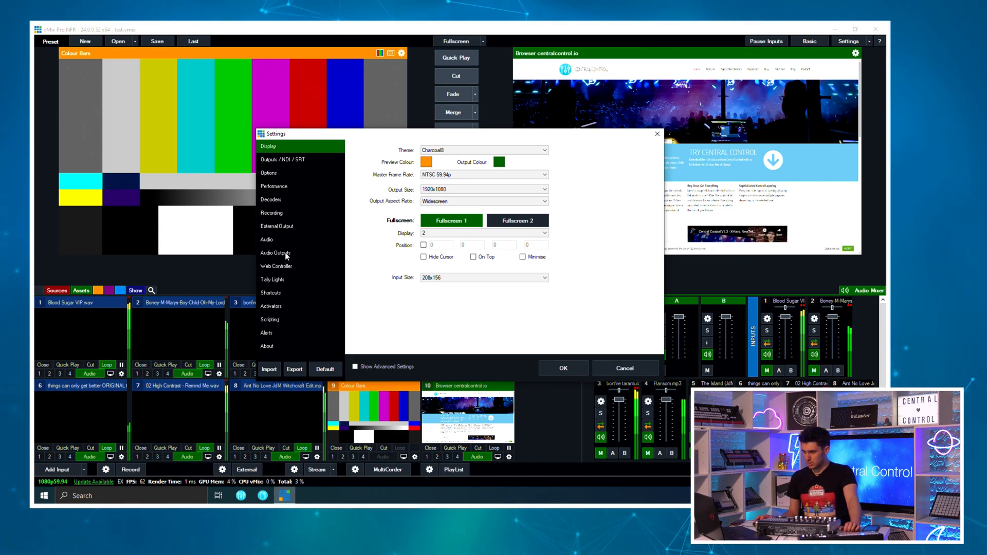
{"action": "left_click", "coordinate": [271, 293]}
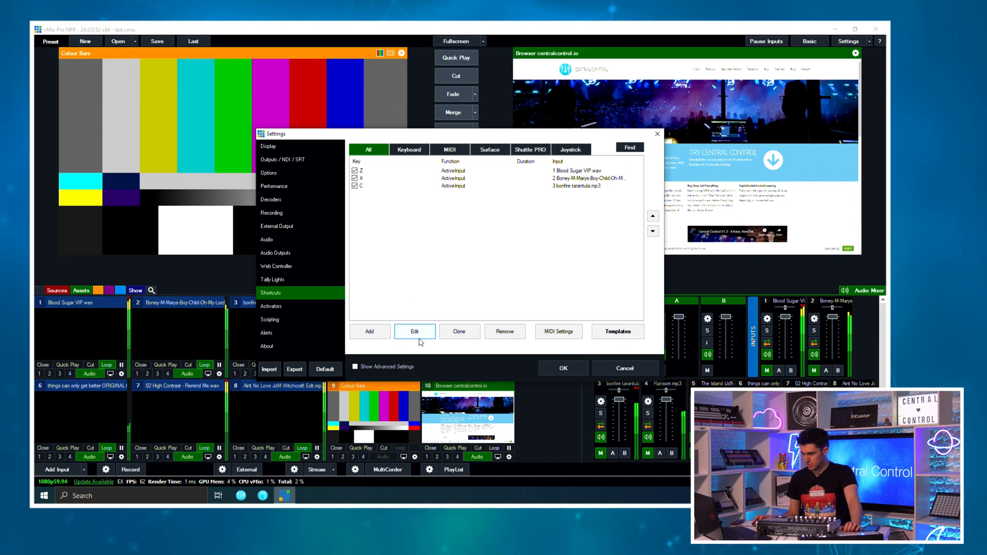
{"action": "left_click", "coordinate": [557, 331]}
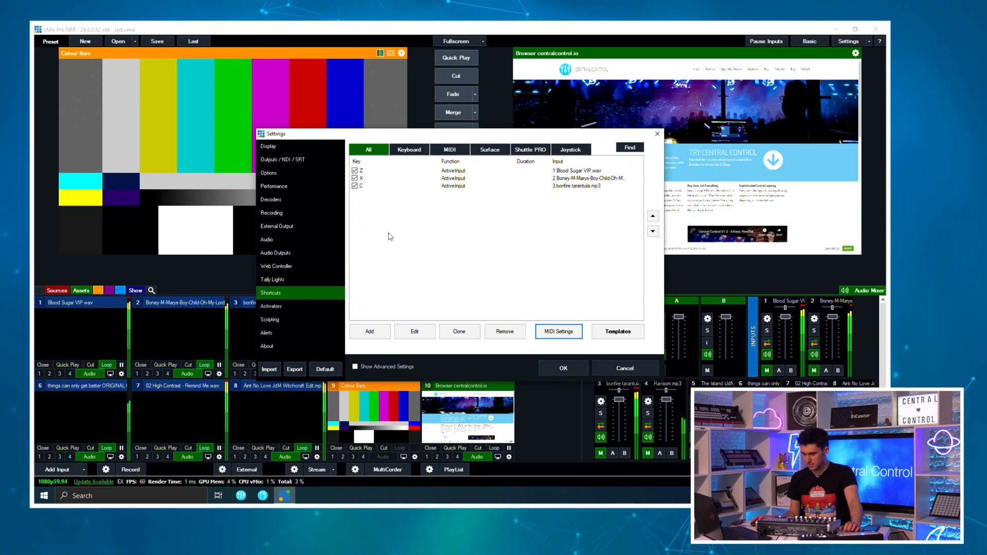
{"action": "left_click", "coordinate": [271, 306]}
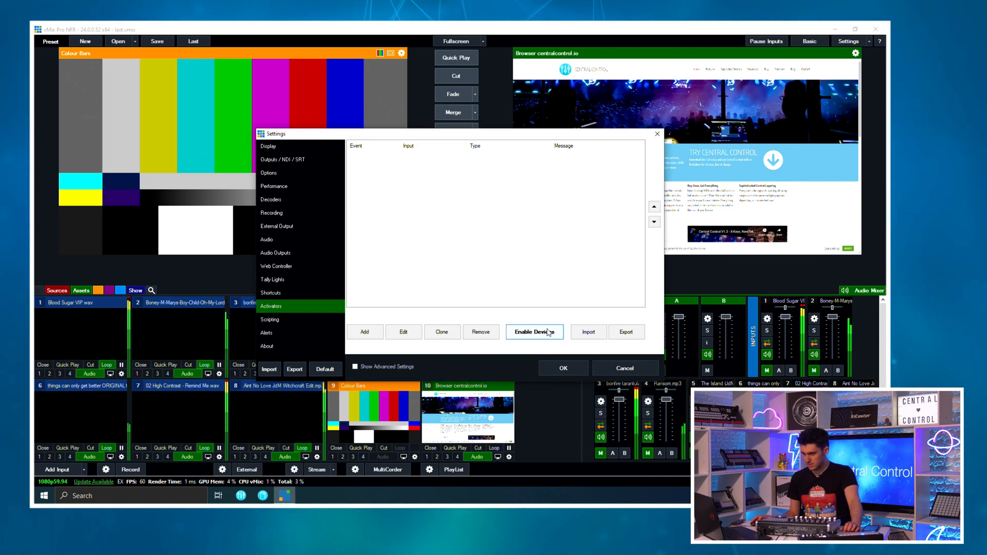
Step: Show the Activator Devices list, where only the StreamDeck controller is enabled
{"action": "left_click", "coordinate": [533, 331]}
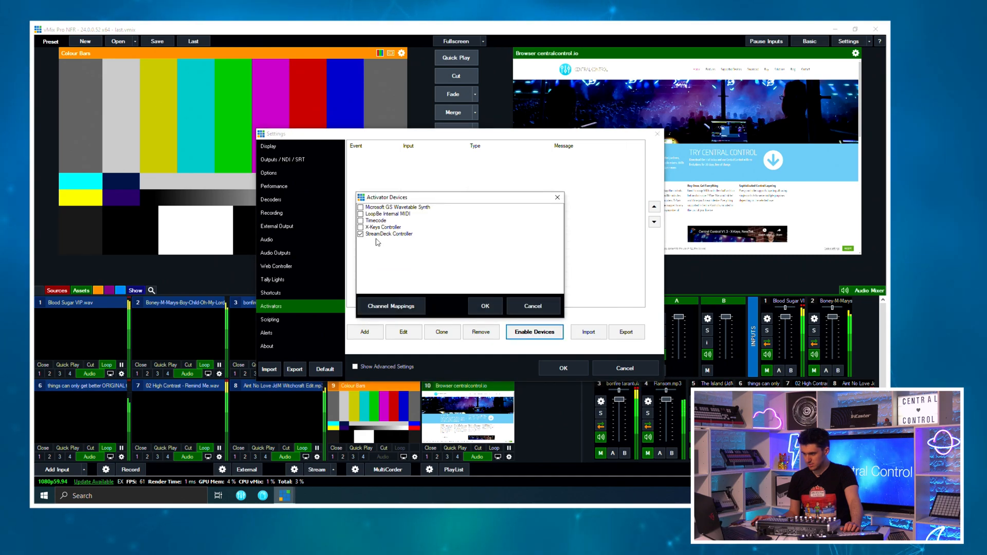
{"action": "mouse_move", "coordinate": [371, 247]}
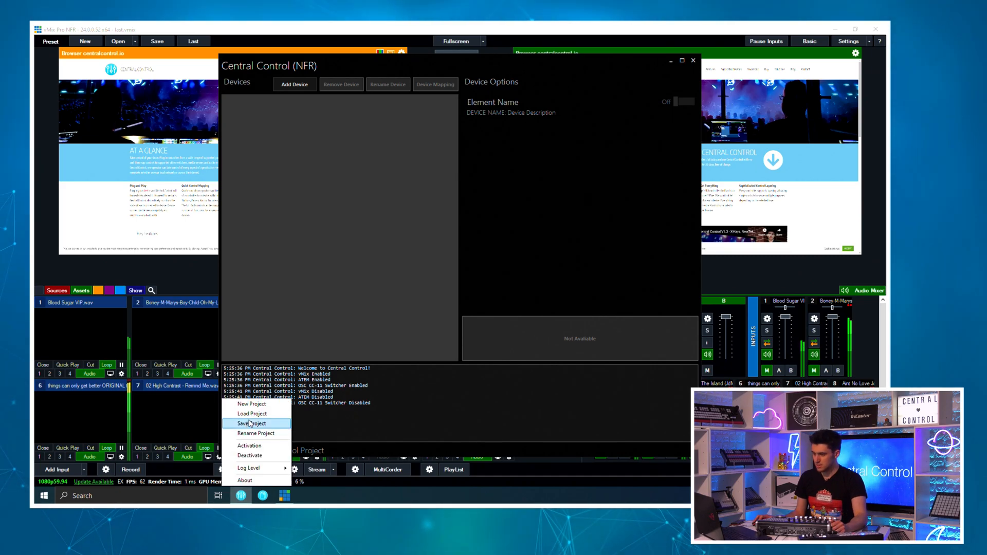
Step: Load X-Touch vMix.control from the CC X-Touch Templates folder
{"action": "left_click", "coordinate": [253, 414]}
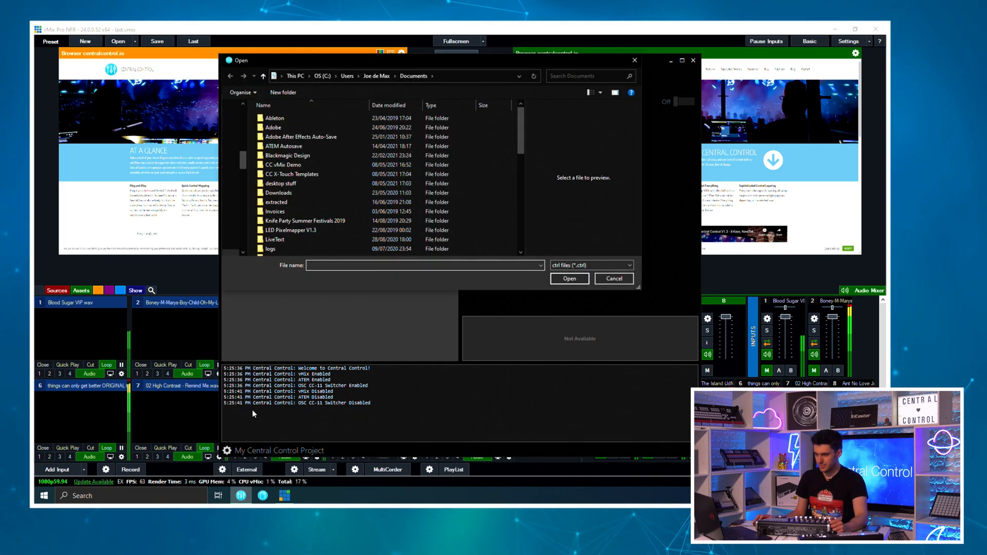
{"action": "left_click", "coordinate": [283, 165]}
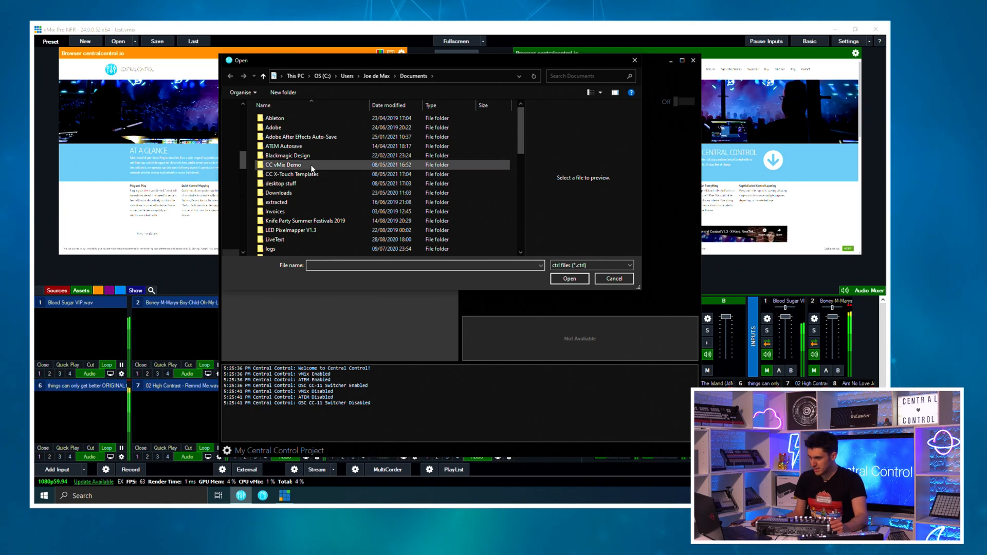
{"action": "mouse_move", "coordinate": [315, 168]}
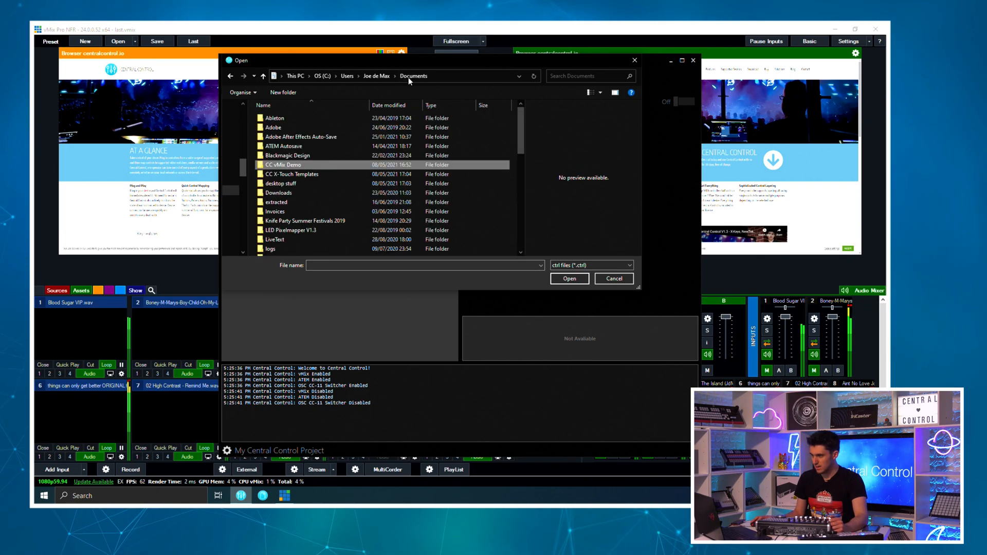
{"action": "double_click", "coordinate": [291, 174]}
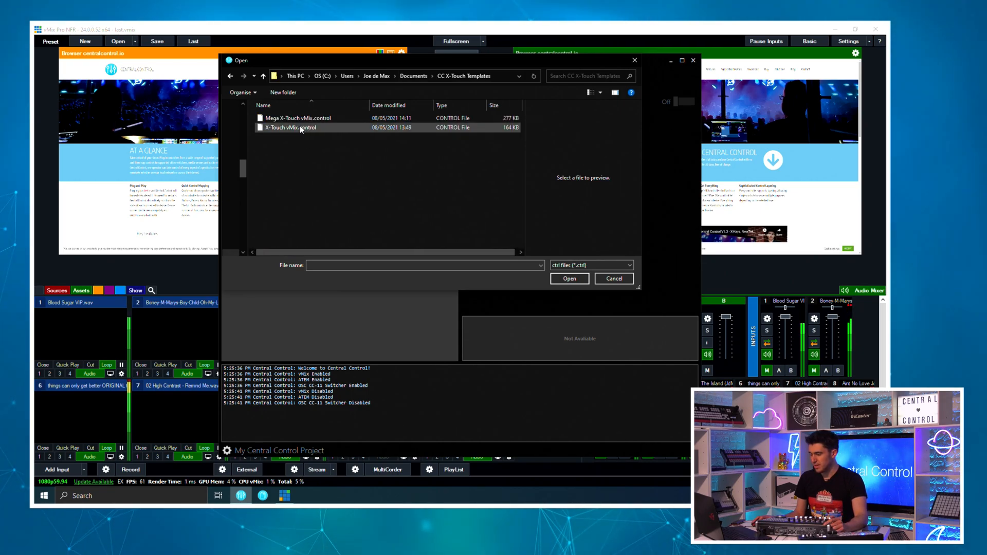
{"action": "left_click", "coordinate": [297, 117]}
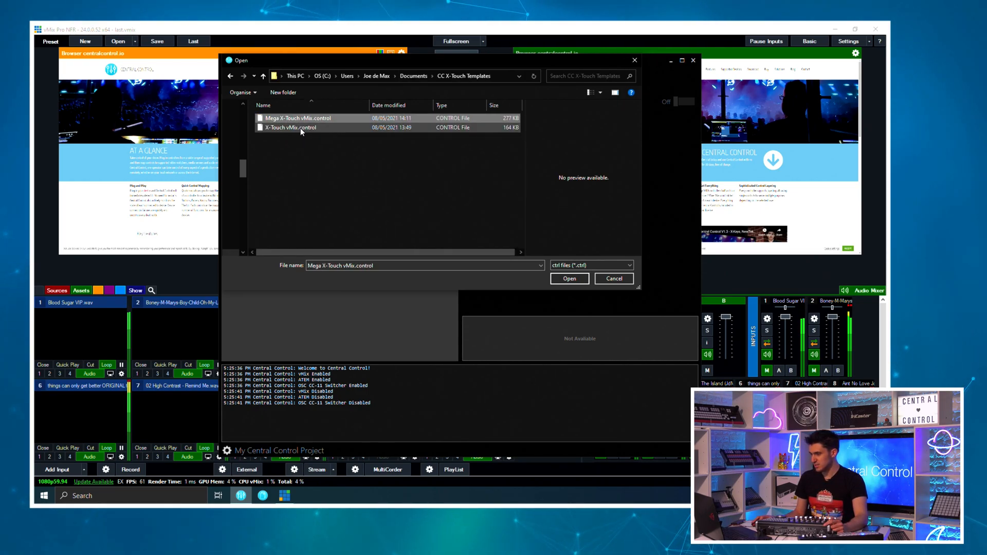
{"action": "mouse_move", "coordinate": [287, 136]}
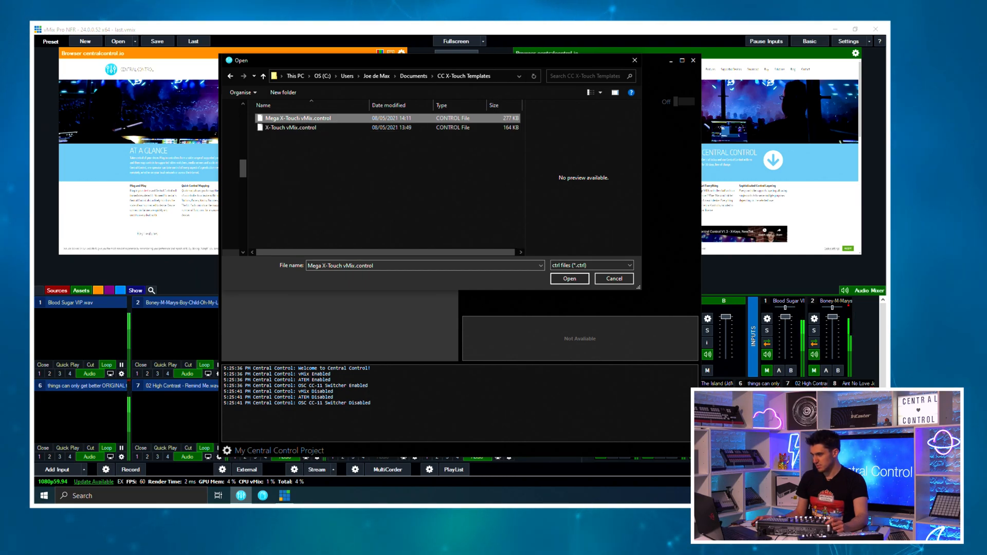
{"action": "left_click", "coordinate": [313, 145]}
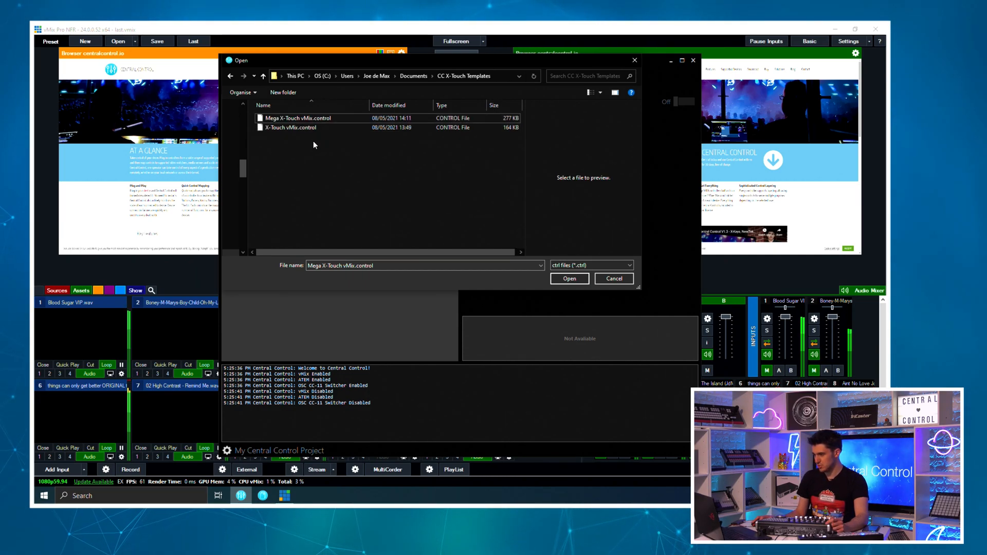
{"action": "left_click", "coordinate": [289, 127]}
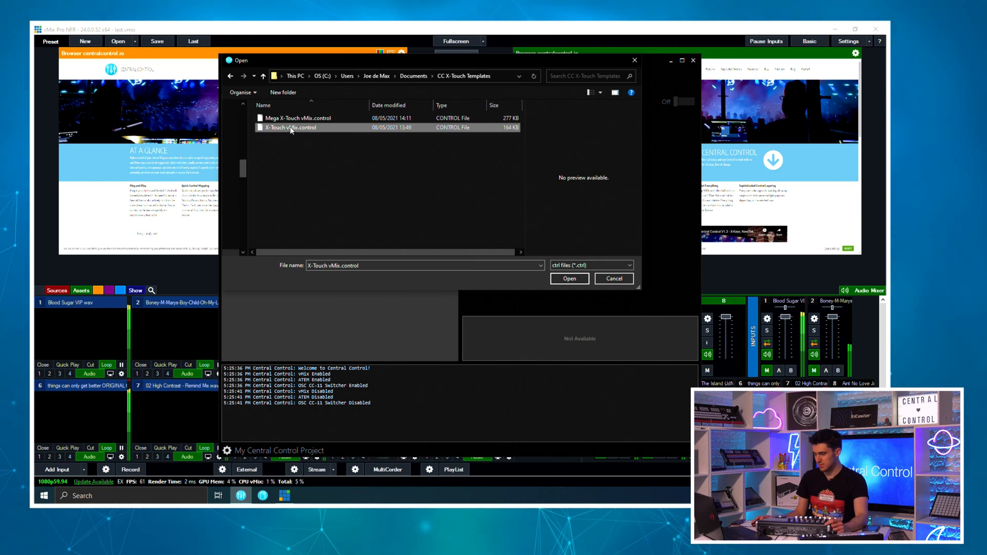
{"action": "left_click", "coordinate": [569, 278]}
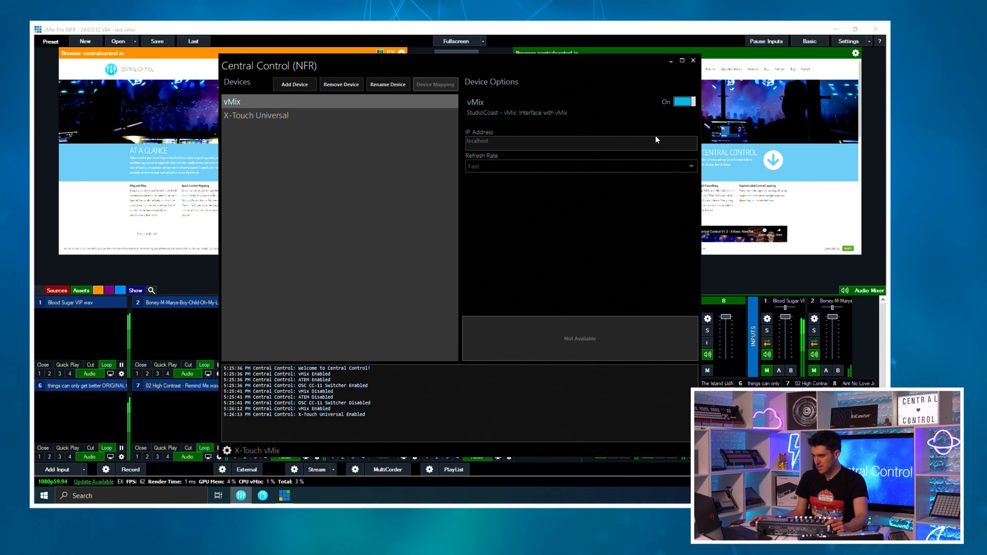
Step: Turn the vMix device off, confirm its localhost address, and turn it back on
{"action": "left_click", "coordinate": [684, 101]}
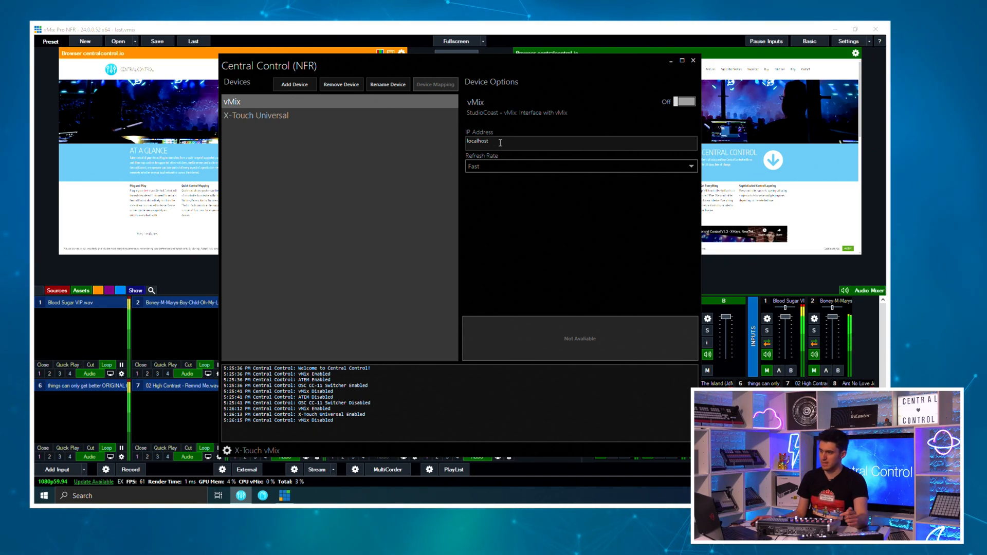
{"action": "left_click", "coordinate": [497, 140]}
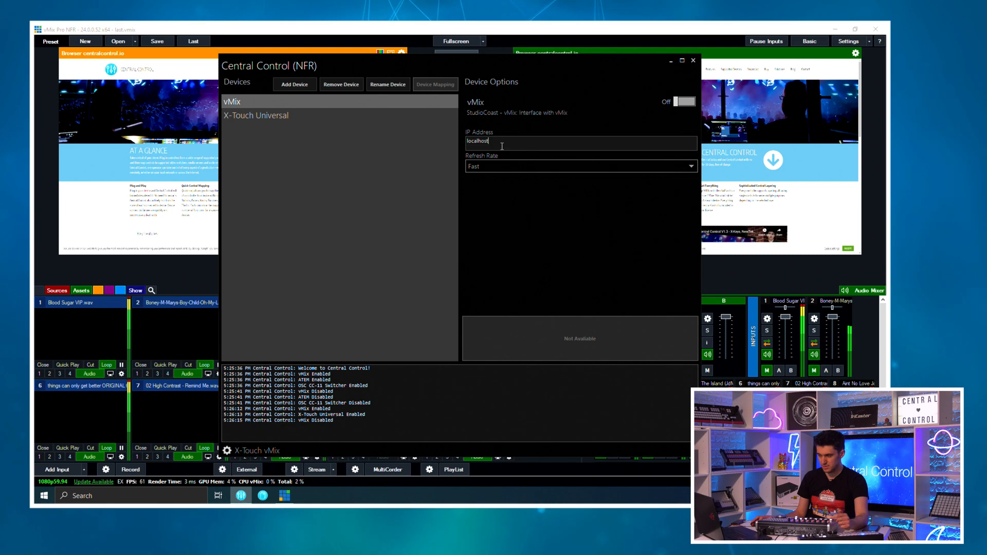
{"action": "mouse_move", "coordinate": [497, 130]}
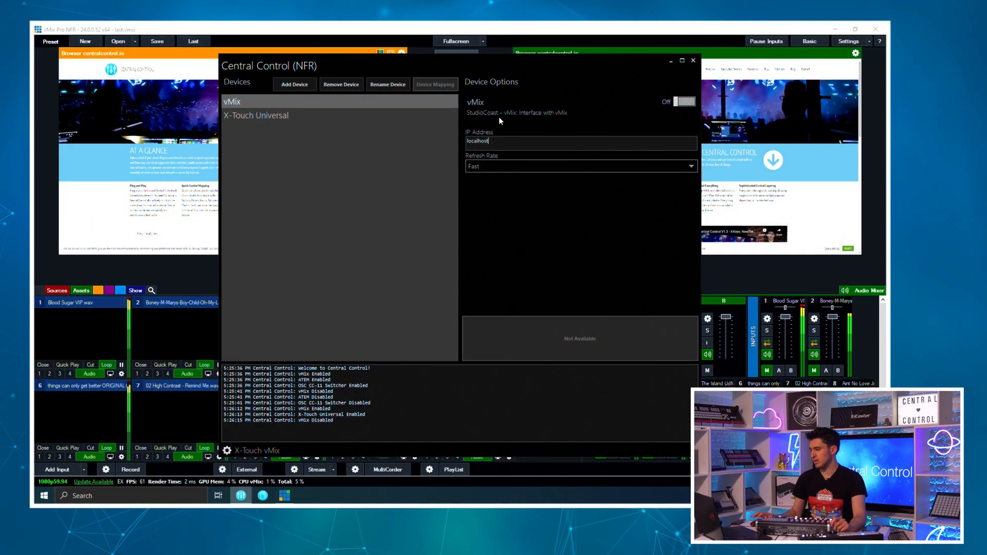
{"action": "left_click", "coordinate": [684, 101]}
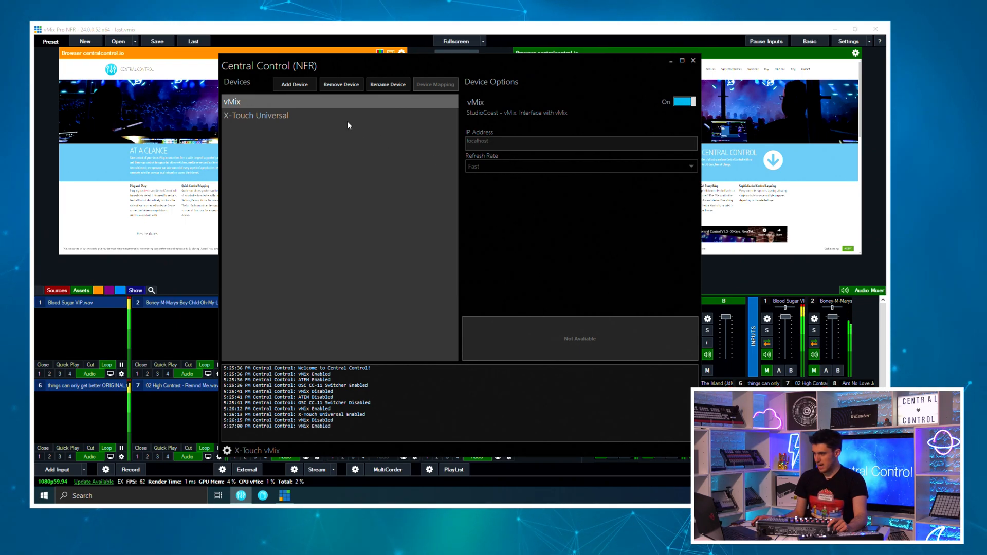
Step: Re-enable the X-Touch Universal device on its X-Touch MIDI ports, then return to vMix
{"action": "left_click", "coordinate": [256, 115]}
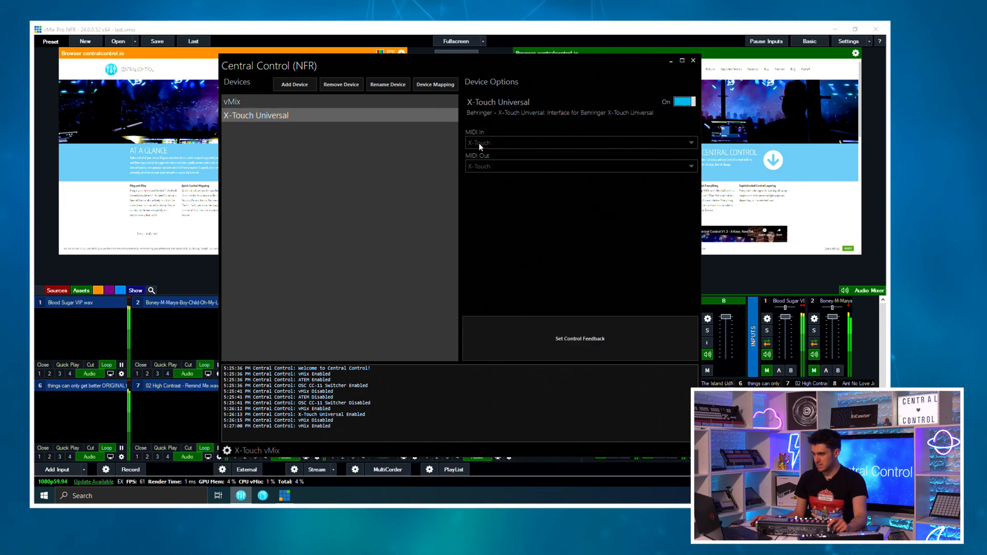
{"action": "mouse_move", "coordinate": [537, 131]}
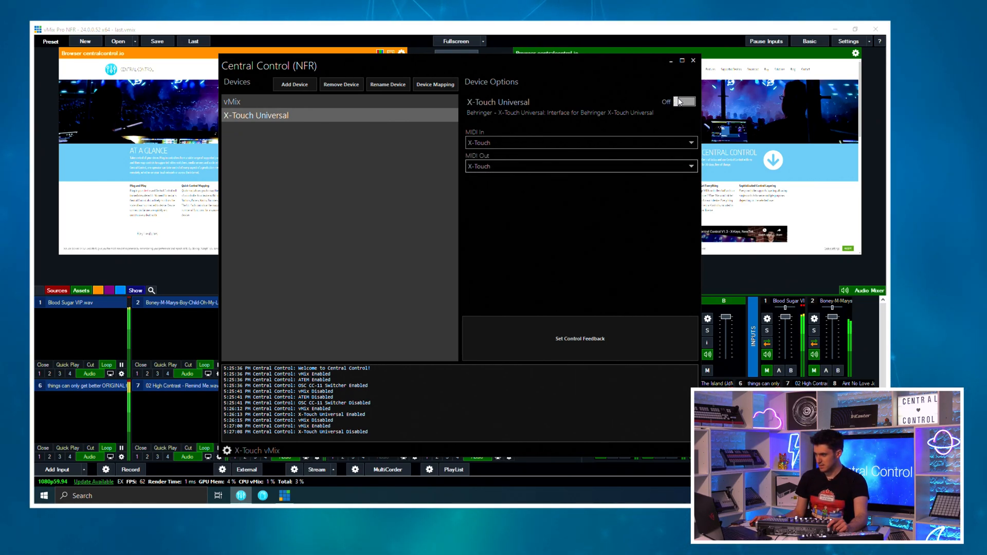
{"action": "left_click", "coordinate": [684, 101]}
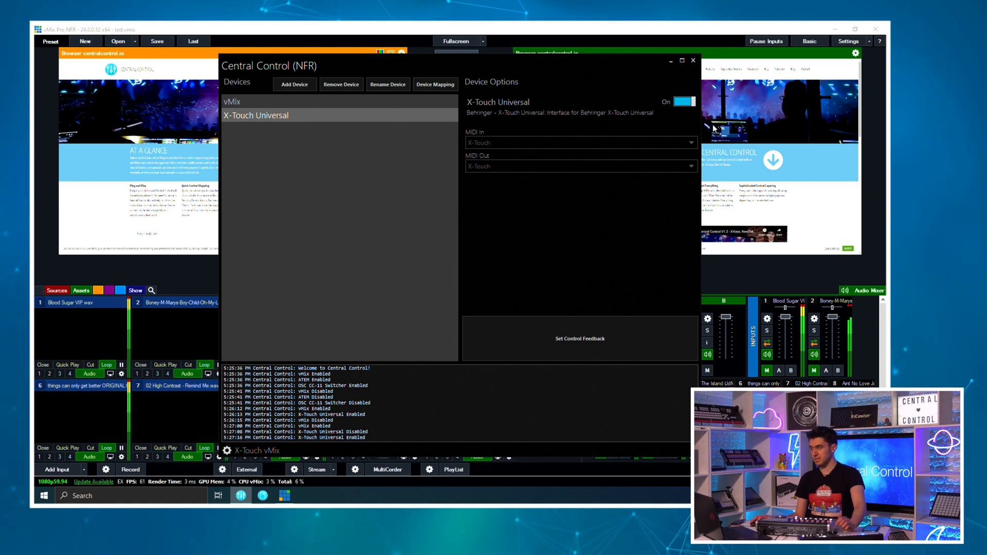
{"action": "left_click", "coordinate": [692, 60]}
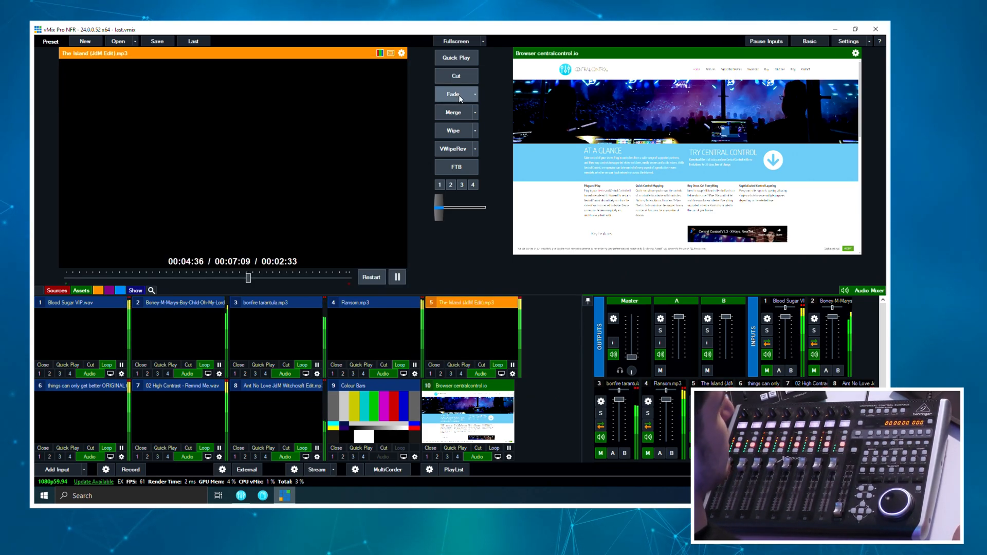
Step: Bring the Central Control window back up alongside vMix
{"action": "left_click", "coordinate": [453, 93]}
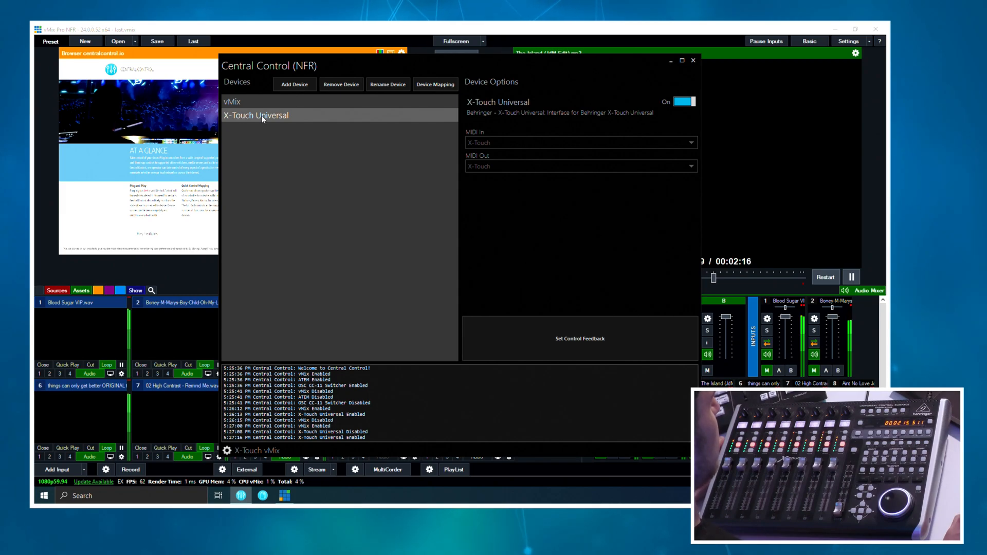
Step: Set the Transport Display time mode to Elapsed, then back to Remaining
{"action": "left_click", "coordinate": [435, 85]}
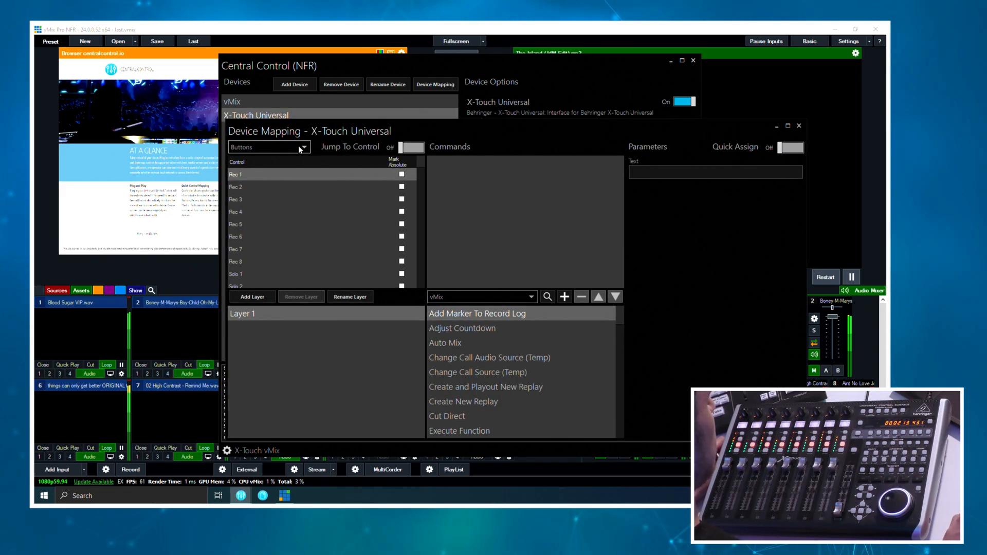
{"action": "left_click", "coordinate": [267, 147]}
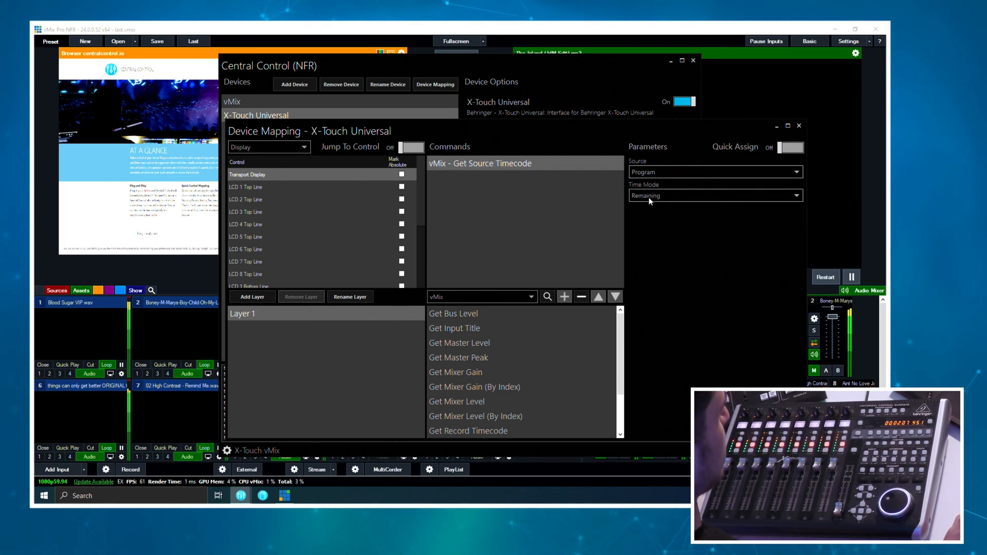
{"action": "left_click", "coordinate": [714, 195]}
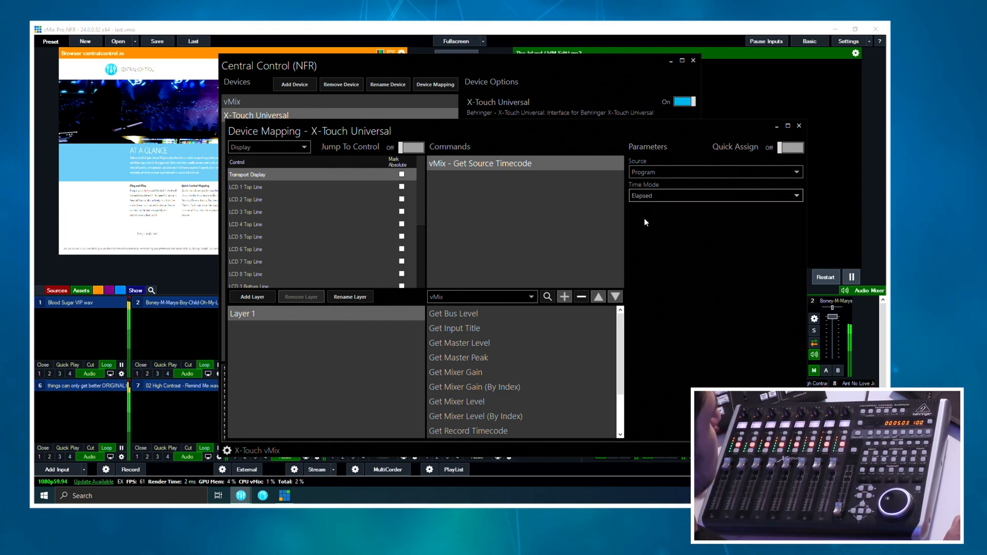
{"action": "left_click", "coordinate": [714, 196]}
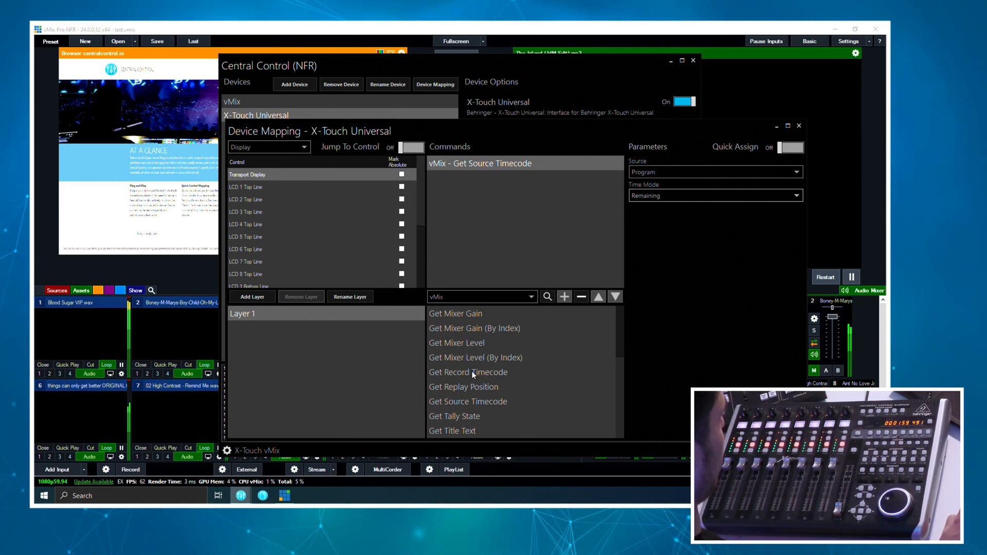
{"action": "left_click", "coordinate": [464, 387]}
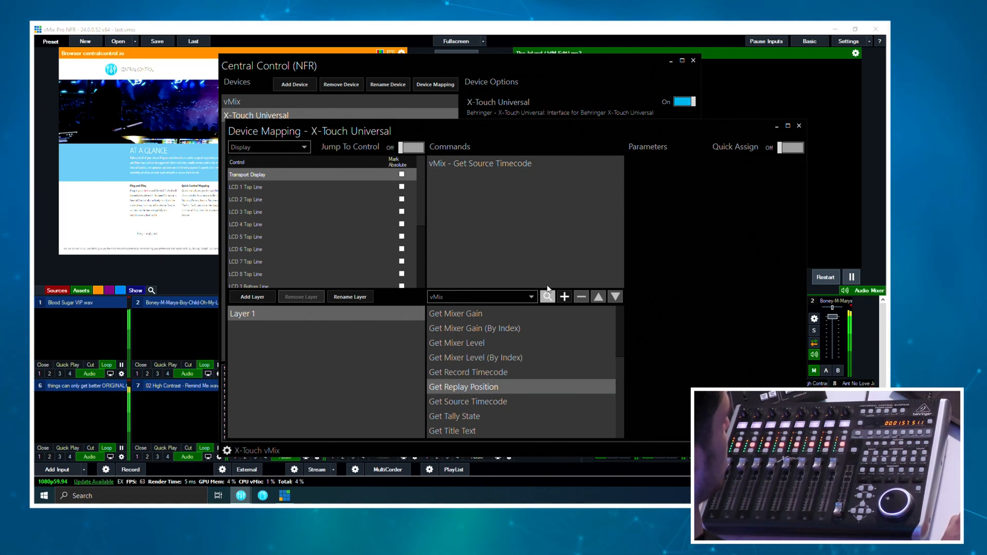
{"action": "left_click", "coordinate": [799, 125]}
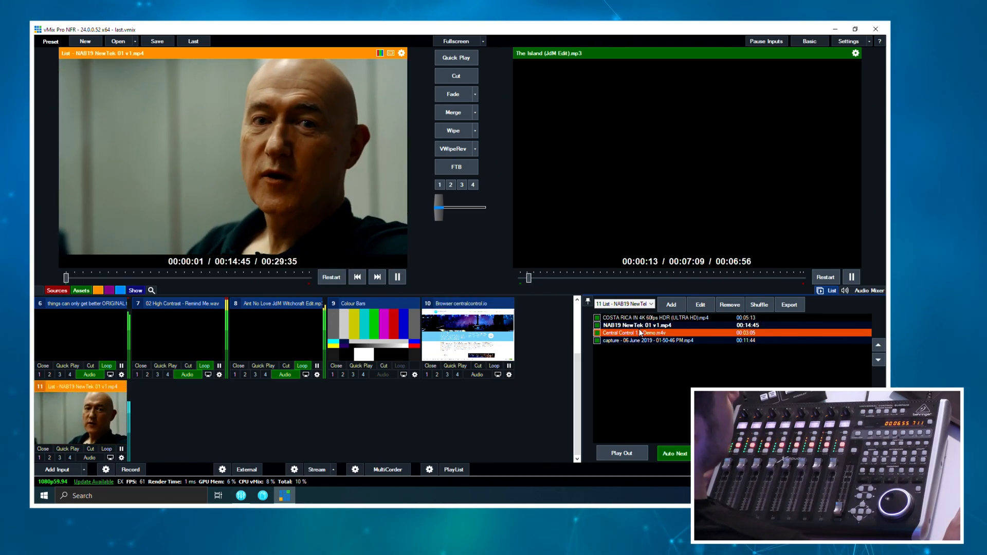
Step: Make COSTA RICA the current list item and bring Central Control forward
{"action": "double_click", "coordinate": [637, 333]}
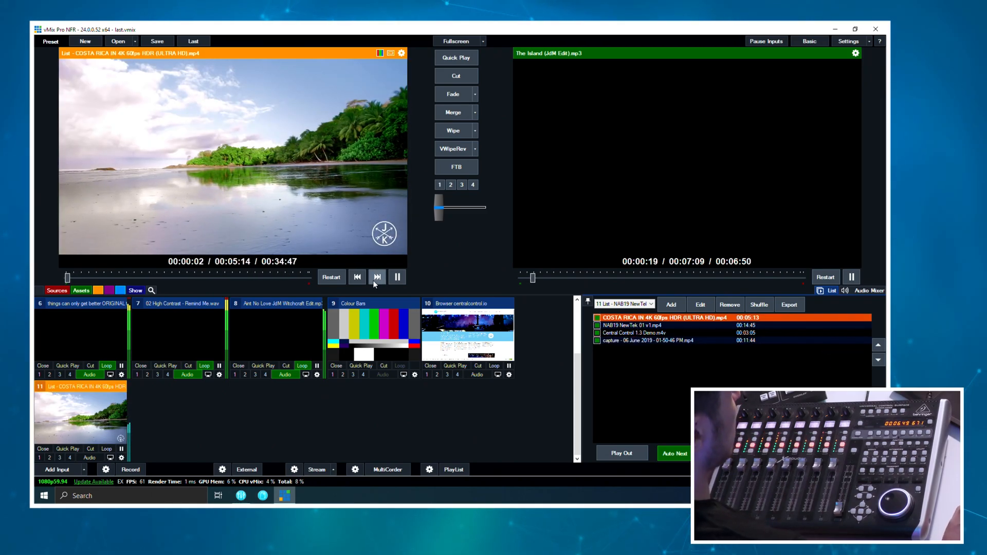
{"action": "left_click", "coordinate": [398, 277]}
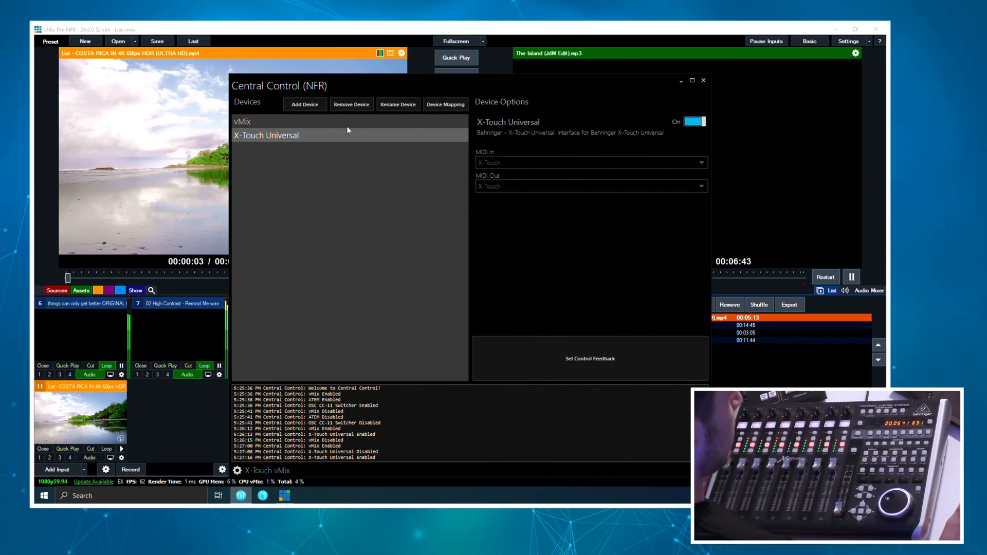
Step: Map List Previous and List Next to X-Touch Universal transport buttons via Find Command
{"action": "left_click", "coordinate": [445, 104]}
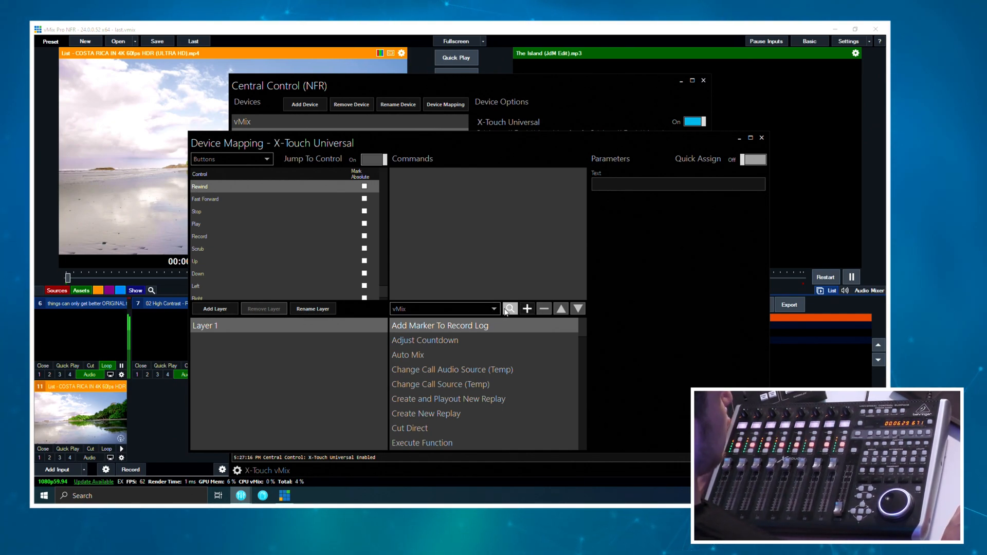
{"action": "left_click", "coordinate": [510, 308]}
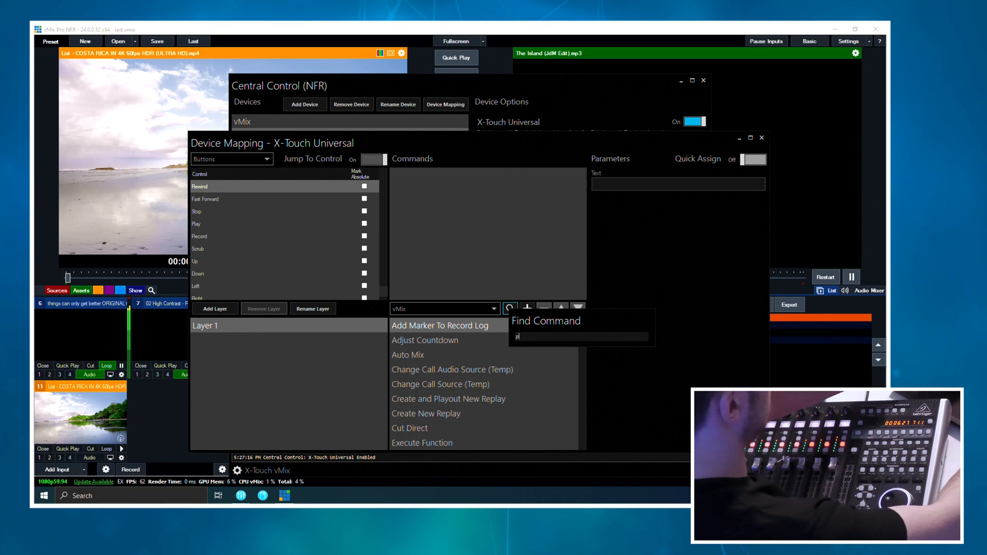
{"action": "type", "text": "rev"}
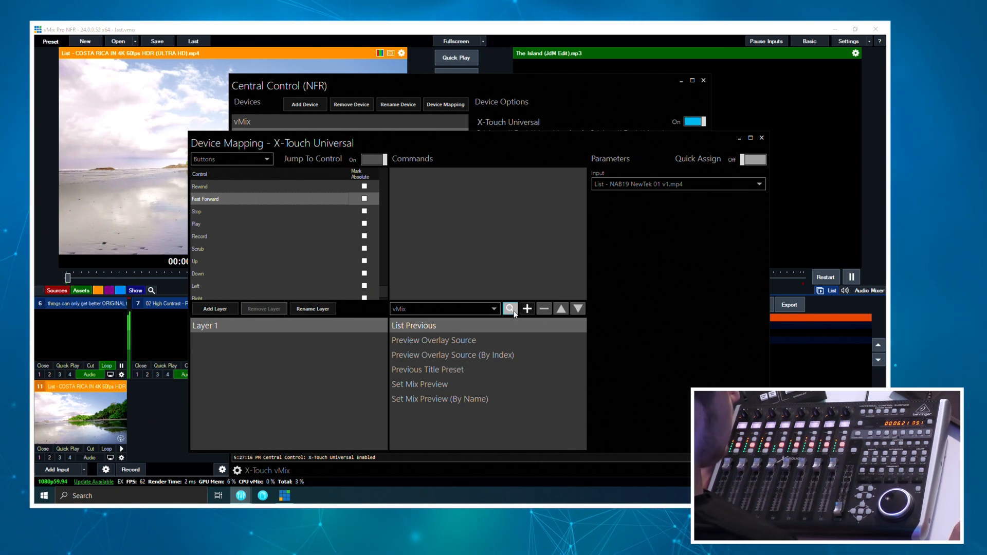
{"action": "left_click", "coordinate": [511, 308]}
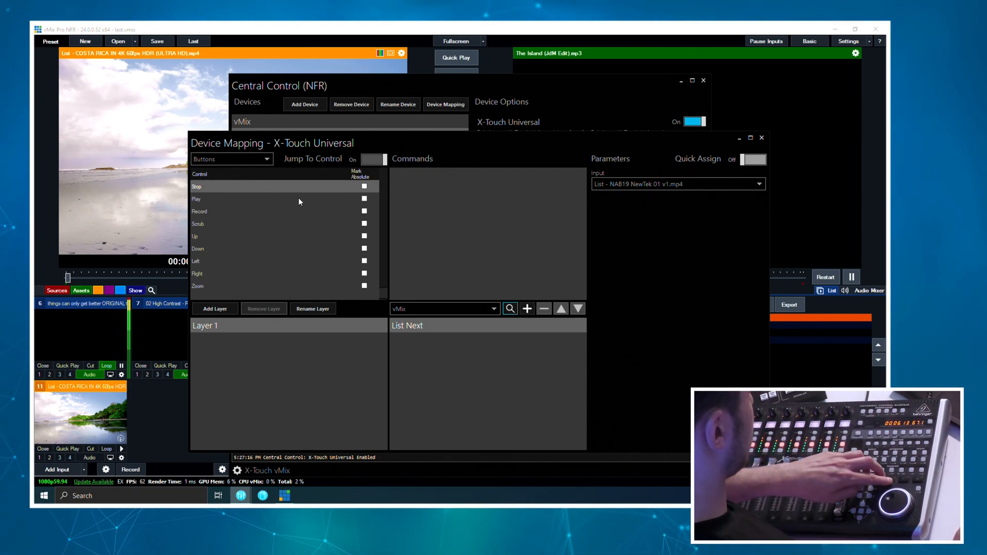
Step: Assign Pause Input to a transport button and Scroll List to the jog wheel
{"action": "left_click", "coordinate": [510, 309]}
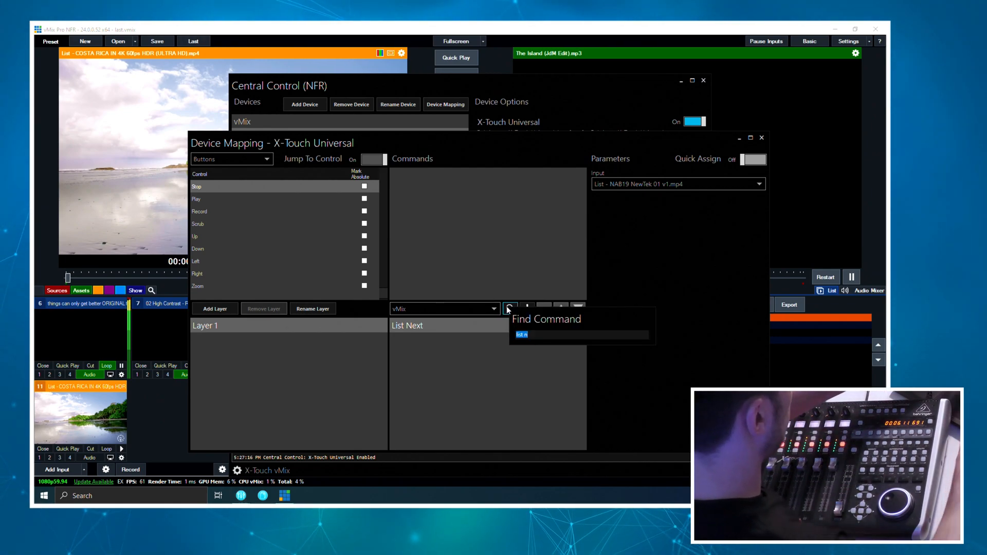
{"action": "type", "text": "pause"}
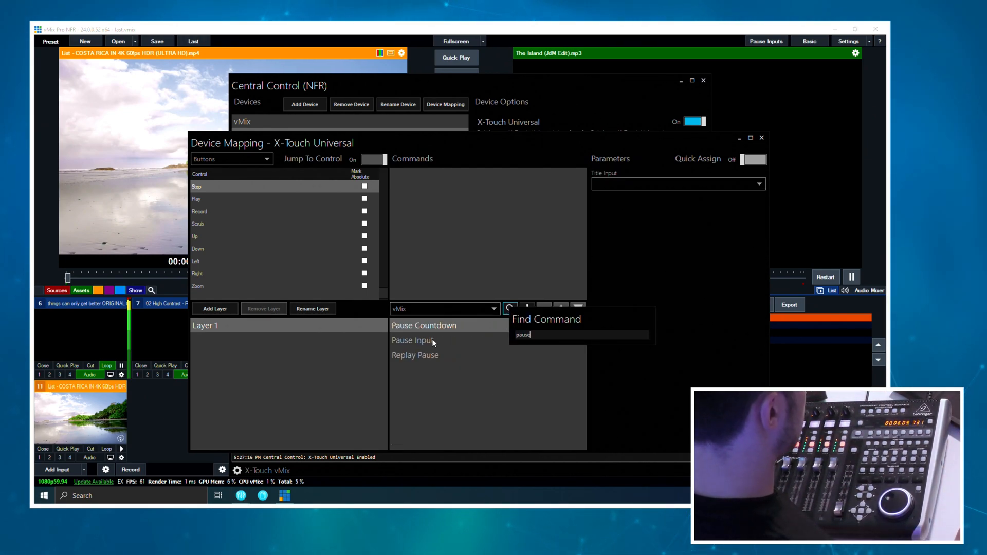
{"action": "left_click", "coordinate": [412, 340]}
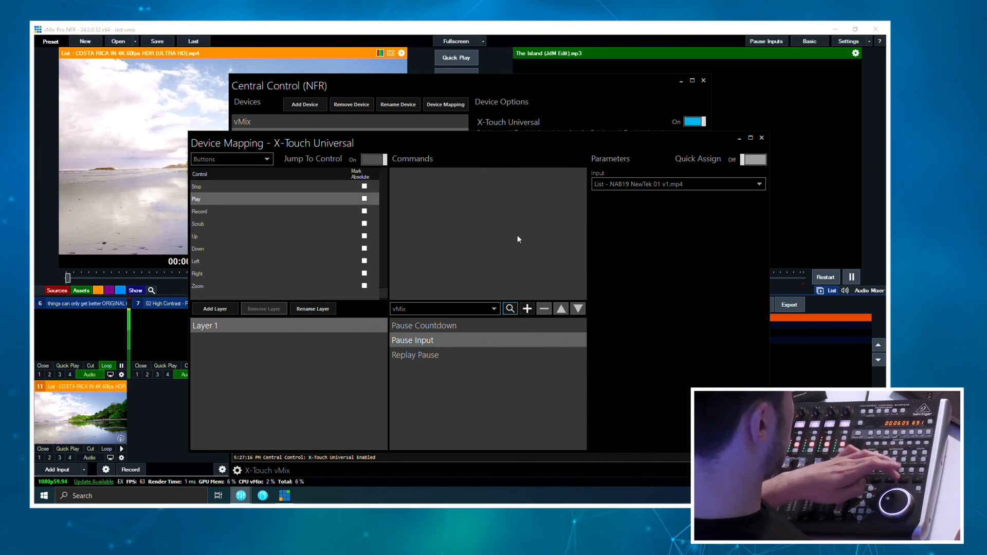
{"action": "left_click", "coordinate": [510, 308]}
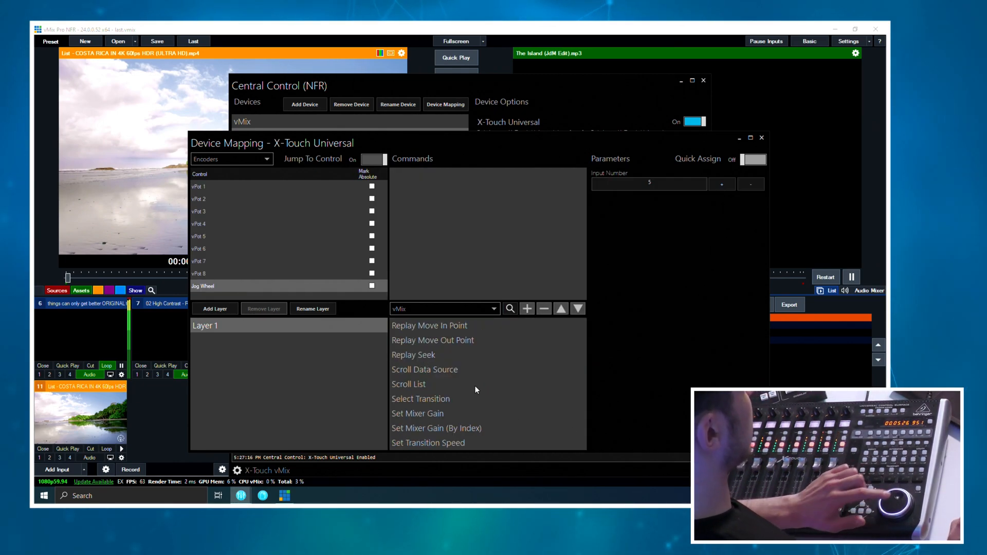
{"action": "left_click", "coordinate": [421, 399]}
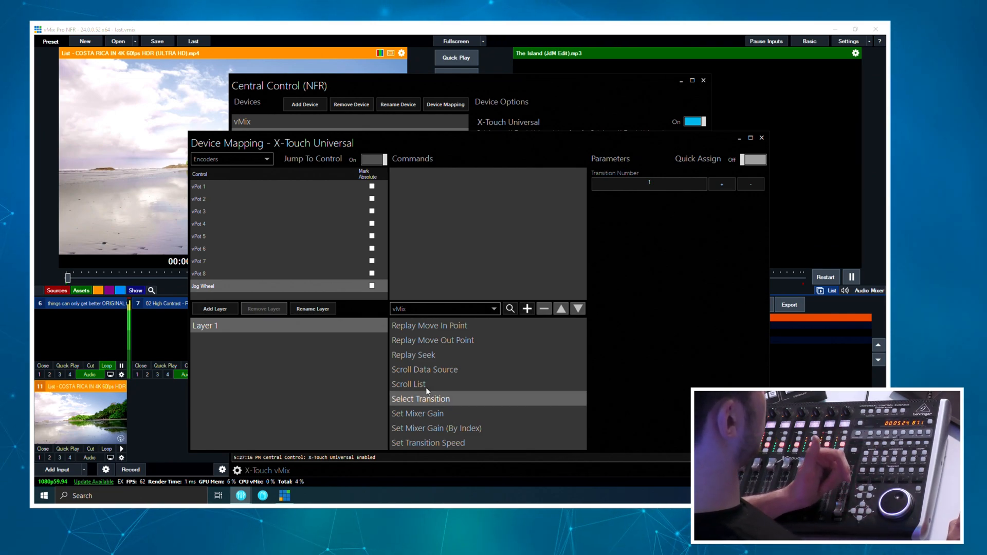
{"action": "left_click", "coordinate": [409, 384]}
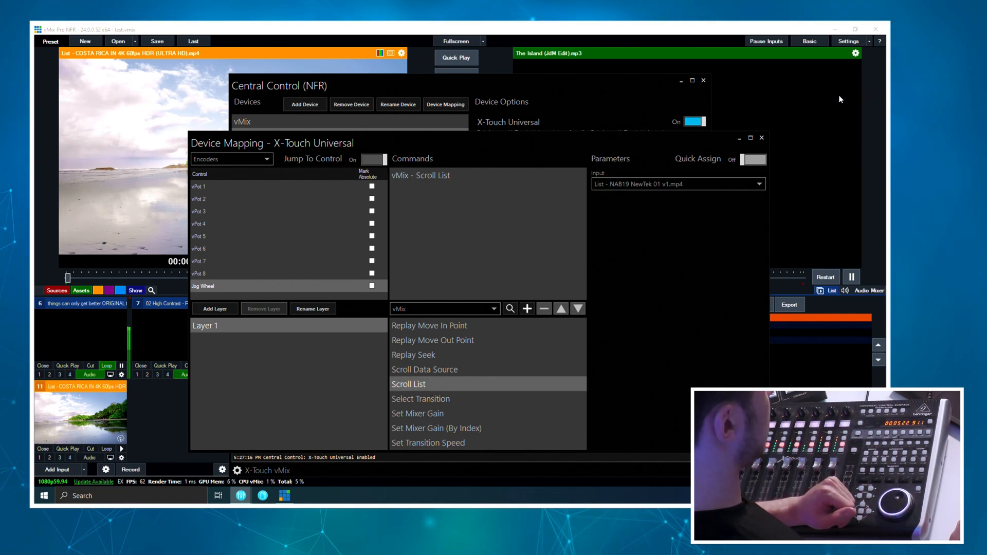
{"action": "left_click", "coordinate": [761, 138]}
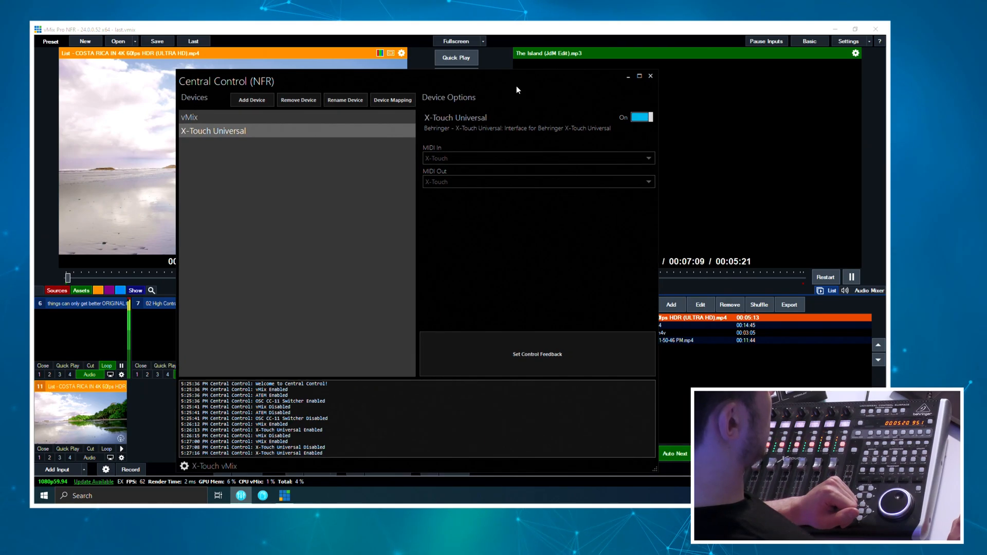
Step: Close Central Control and Cut the Costa Rica list input to output
{"action": "left_click", "coordinate": [650, 75]}
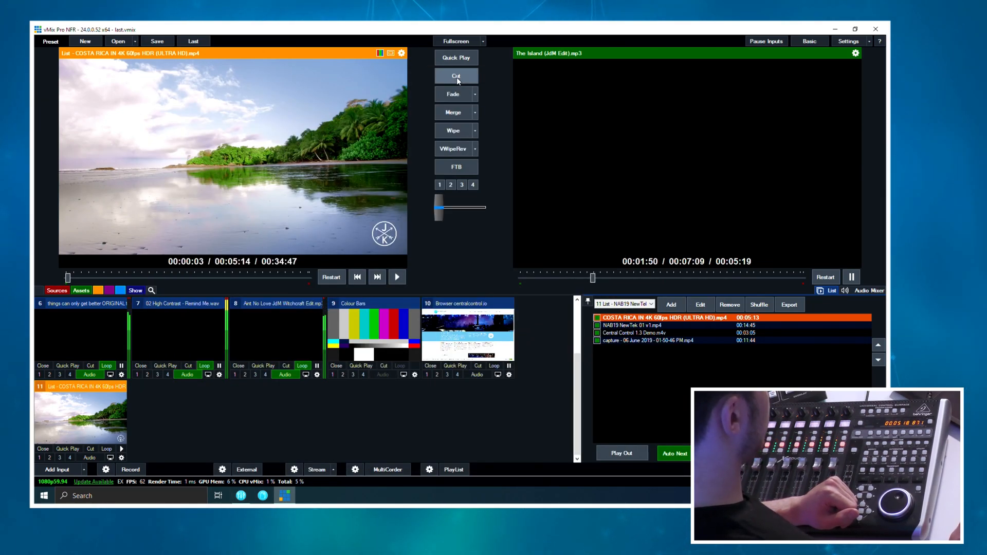
{"action": "left_click", "coordinate": [456, 75]}
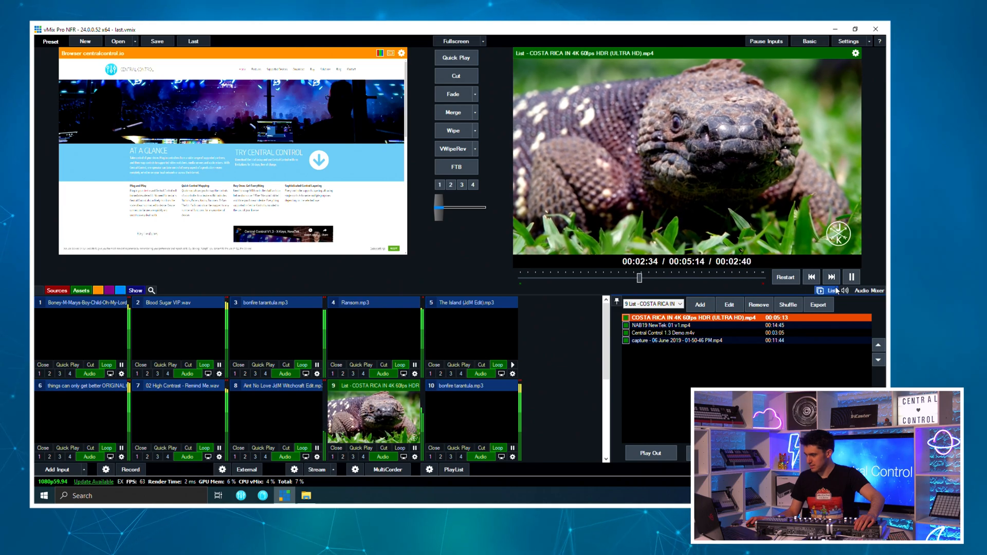
Step: Reopen Central Control on Mega X-Touch vMix and view the Extender and Universal device settings
{"action": "left_click", "coordinate": [869, 290]}
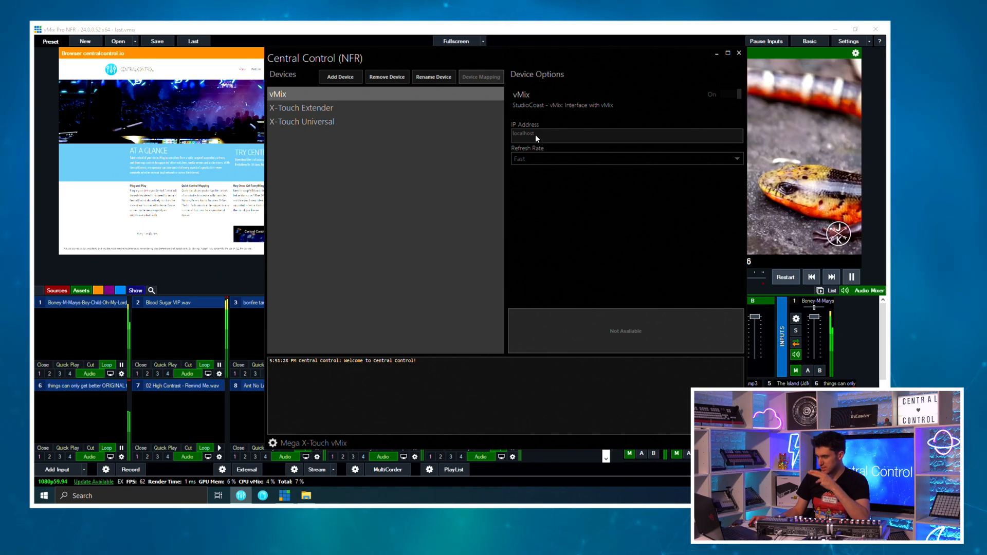
{"action": "mouse_move", "coordinate": [542, 132]}
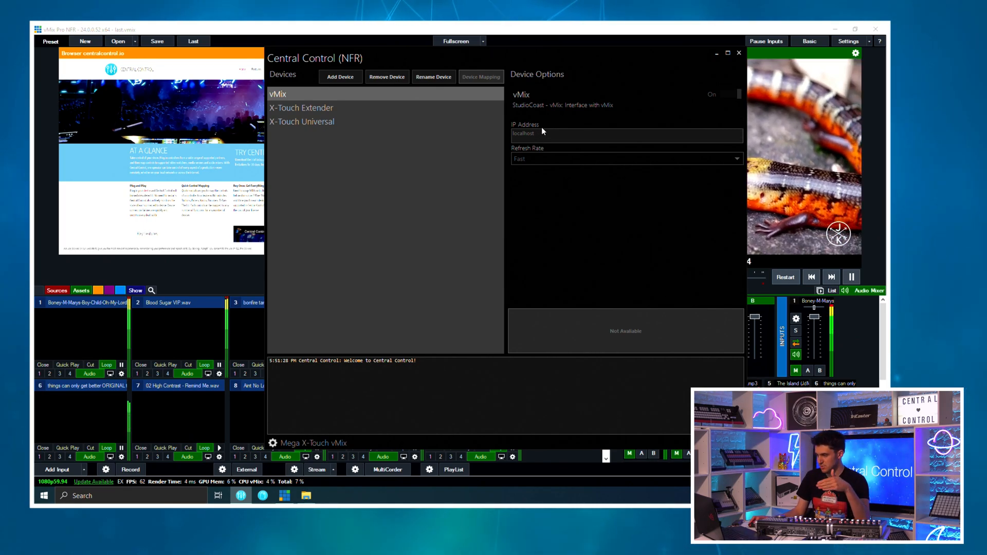
{"action": "left_click", "coordinate": [300, 108]}
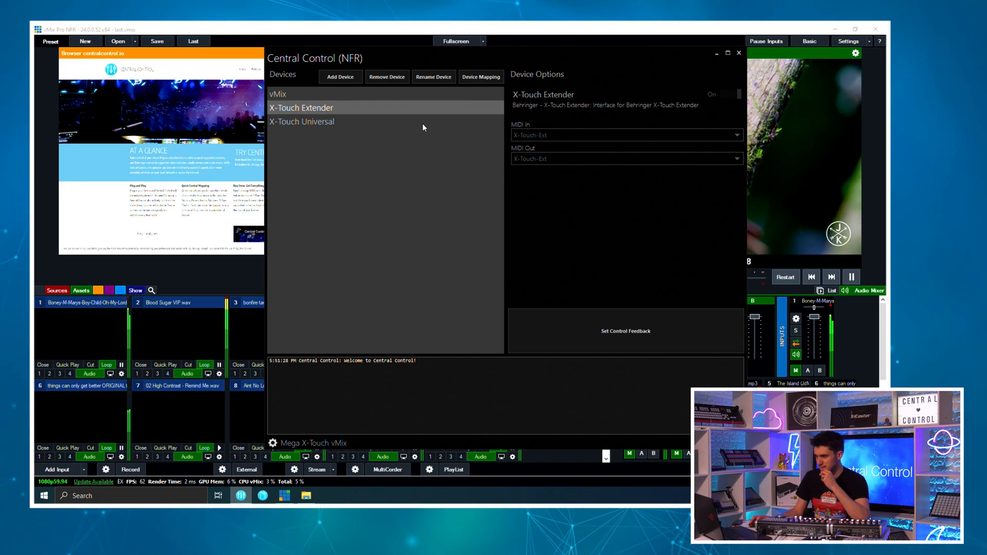
{"action": "left_click", "coordinate": [301, 121]}
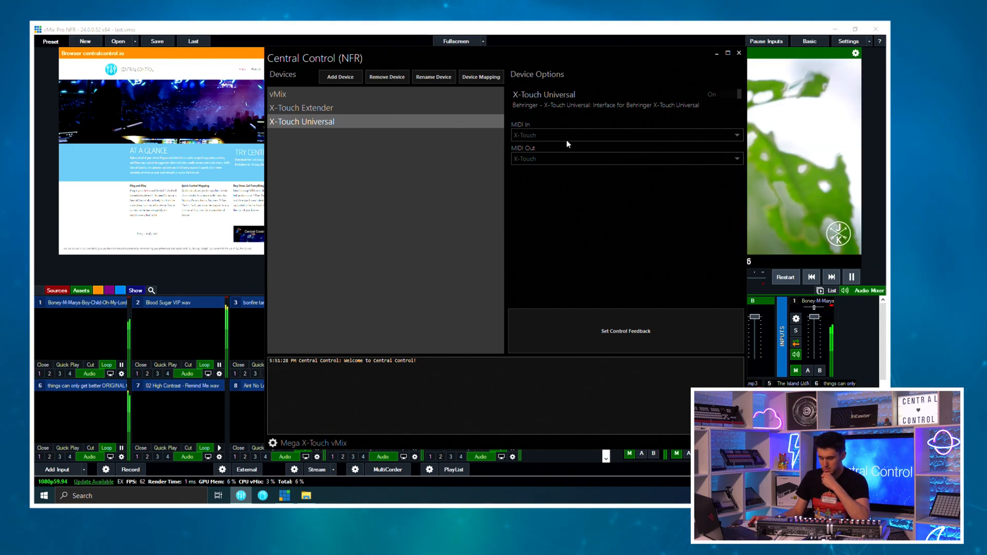